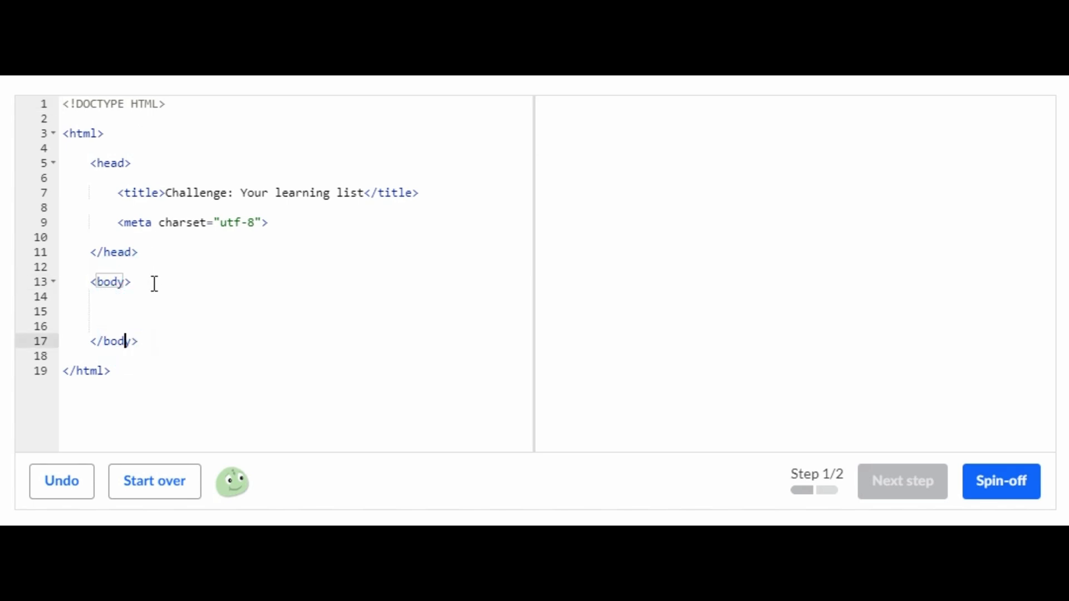
Add an empty <ol></ol> ordered list on a new line inside the body.
click(131, 281)
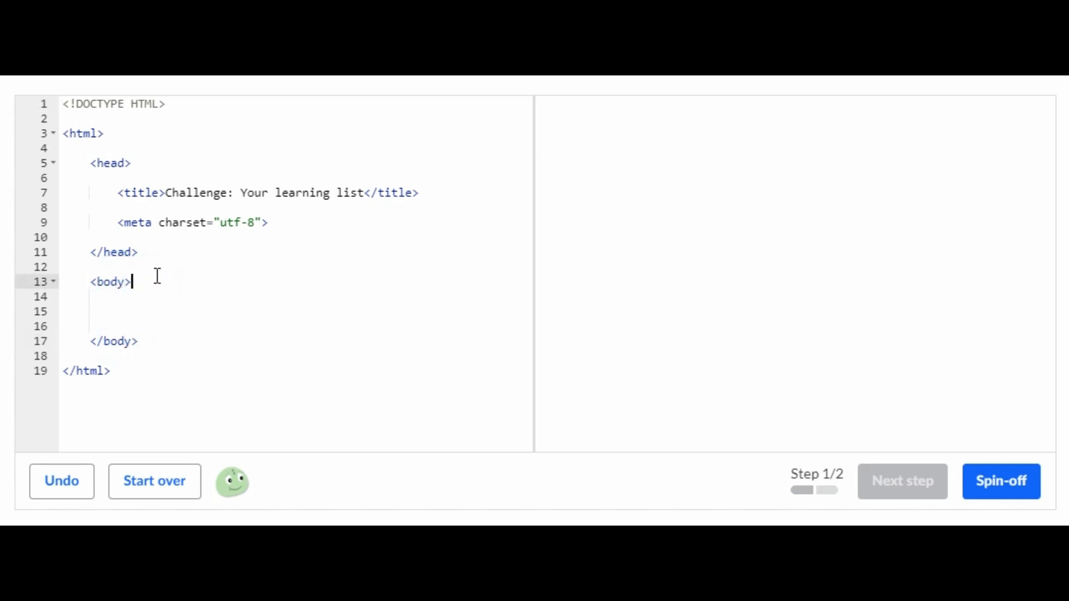
key(Enter)
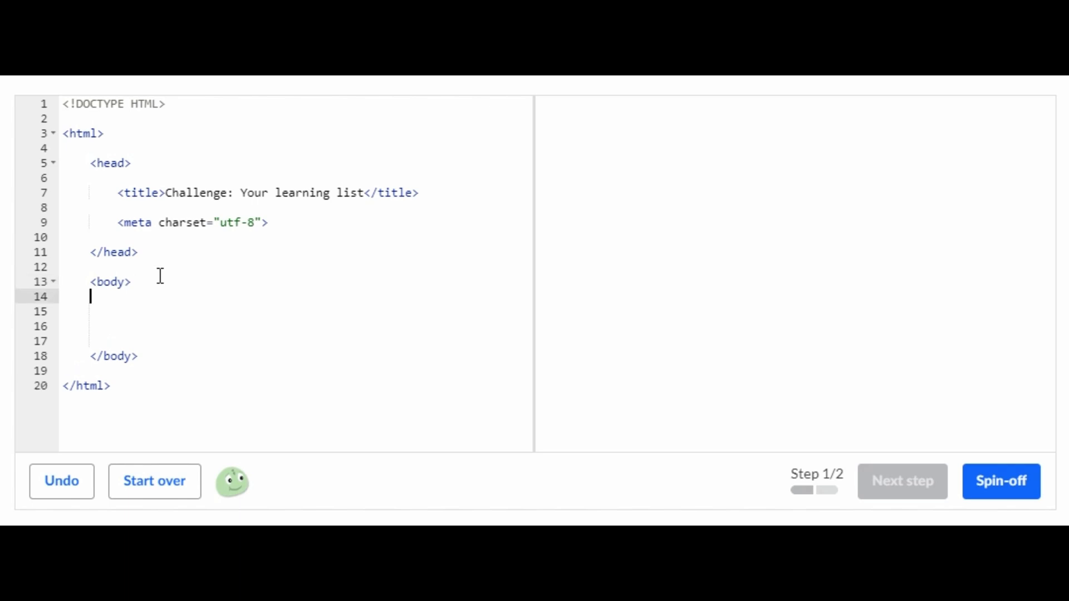
text(ol)
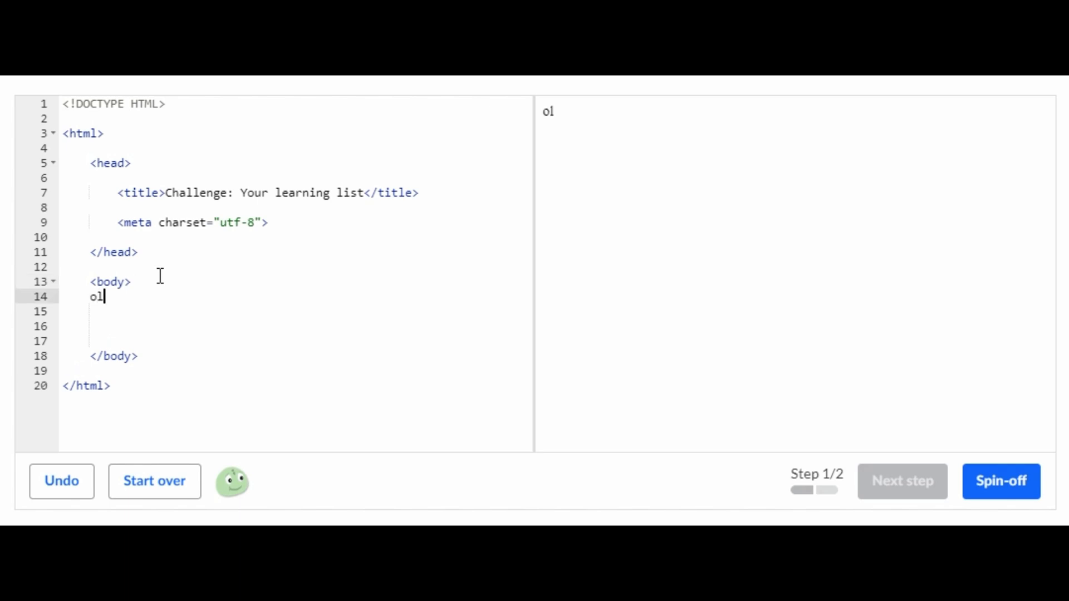
text(<ol>)
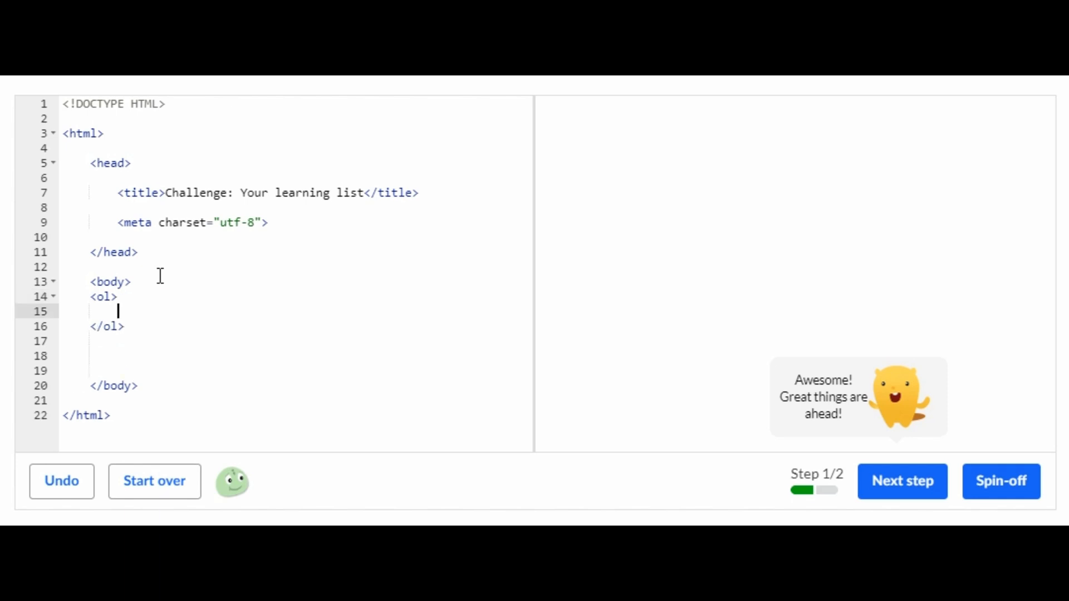
Advance to step 2 and add the first list item <li>Read it </li> inside the ol.
click(900, 481)
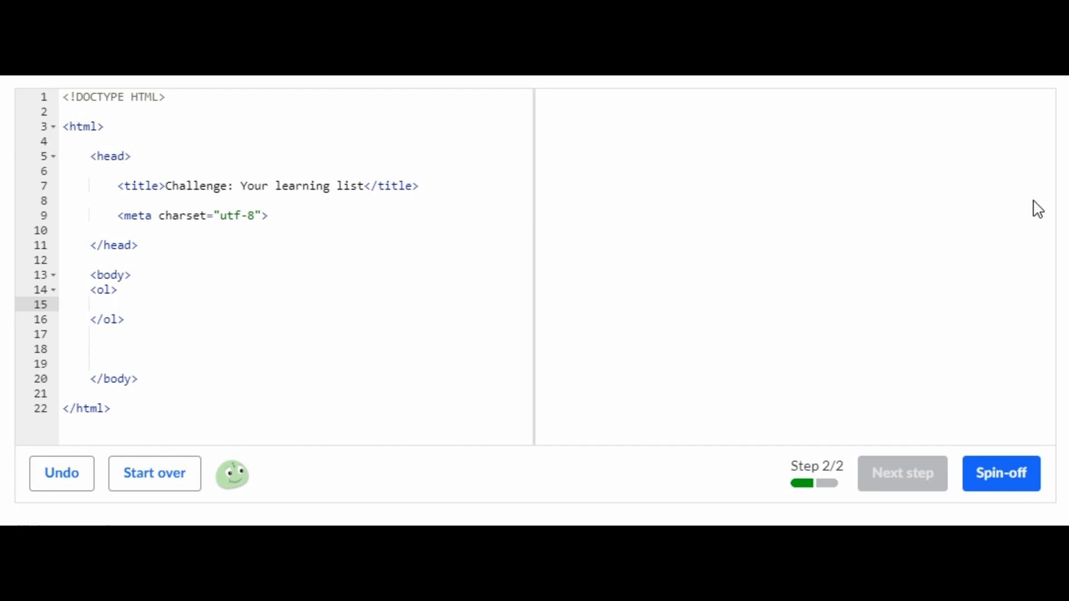
text(li)
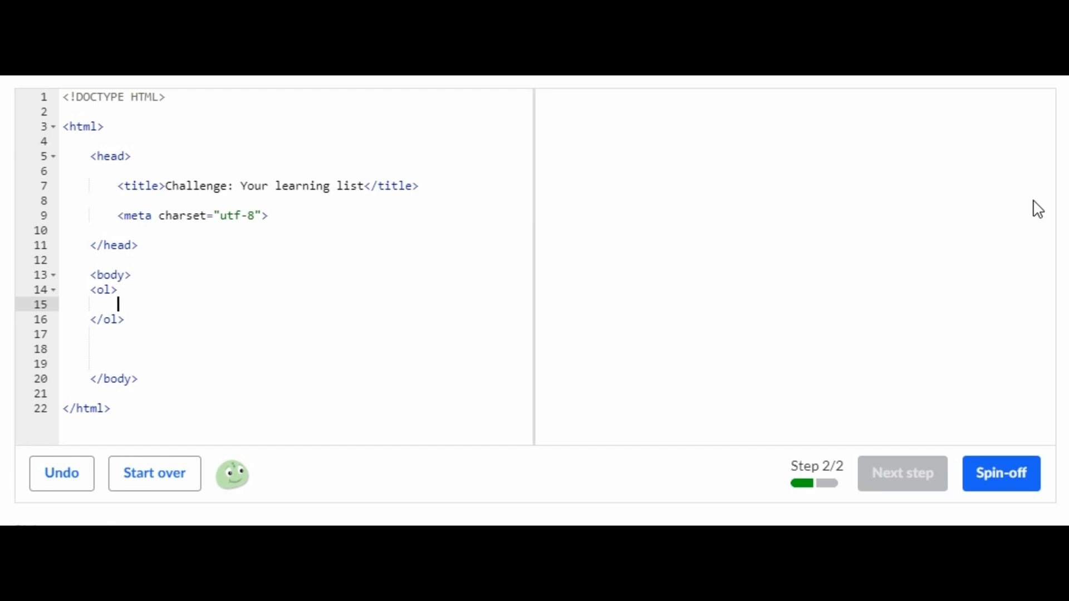
text(<li)
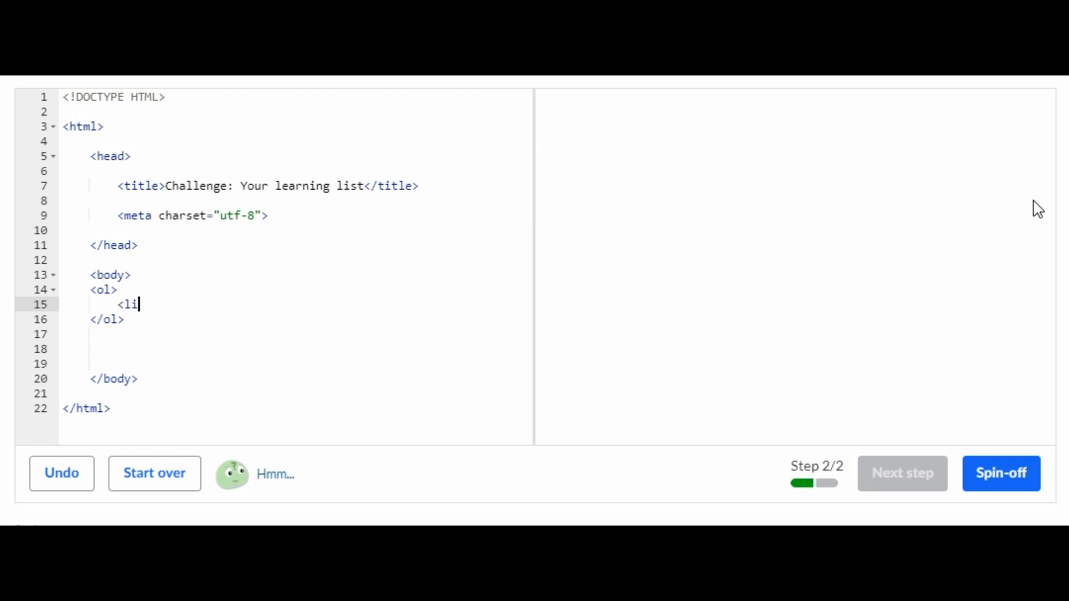
text(>)
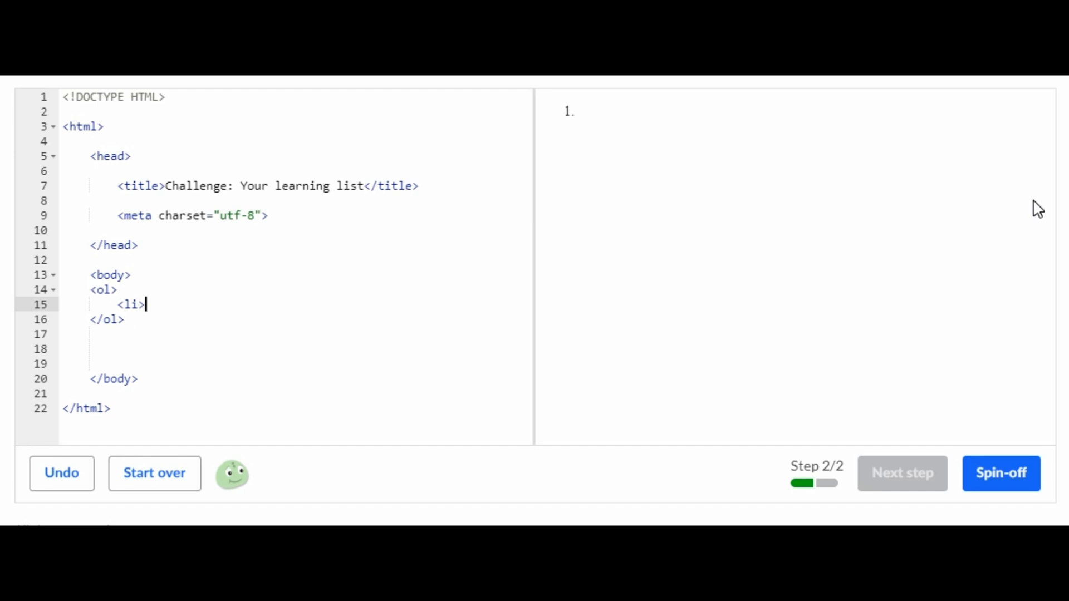
text(Read)
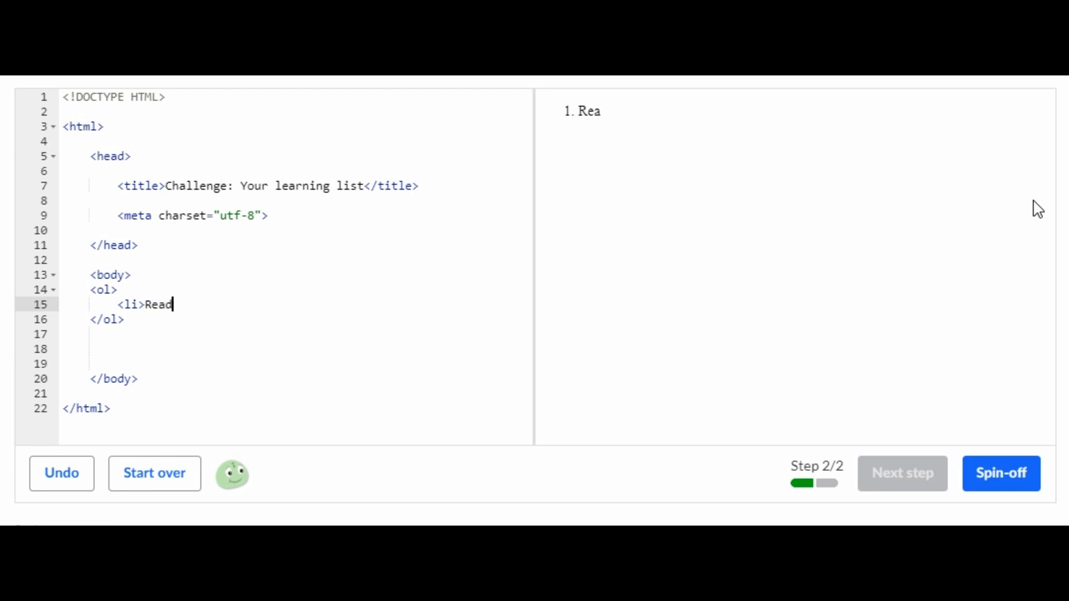
text(it)
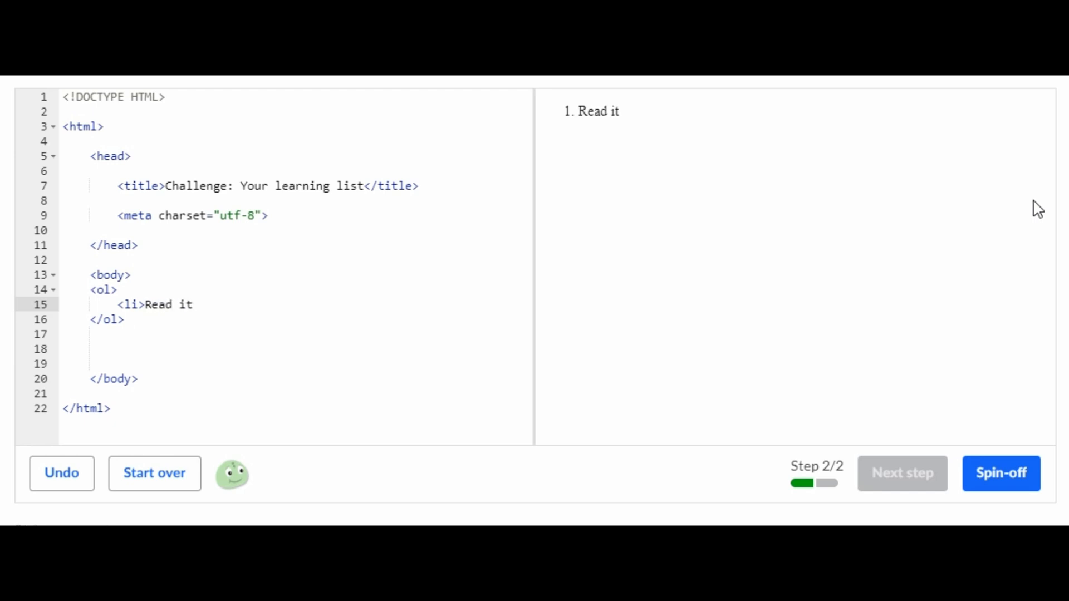
text(<)
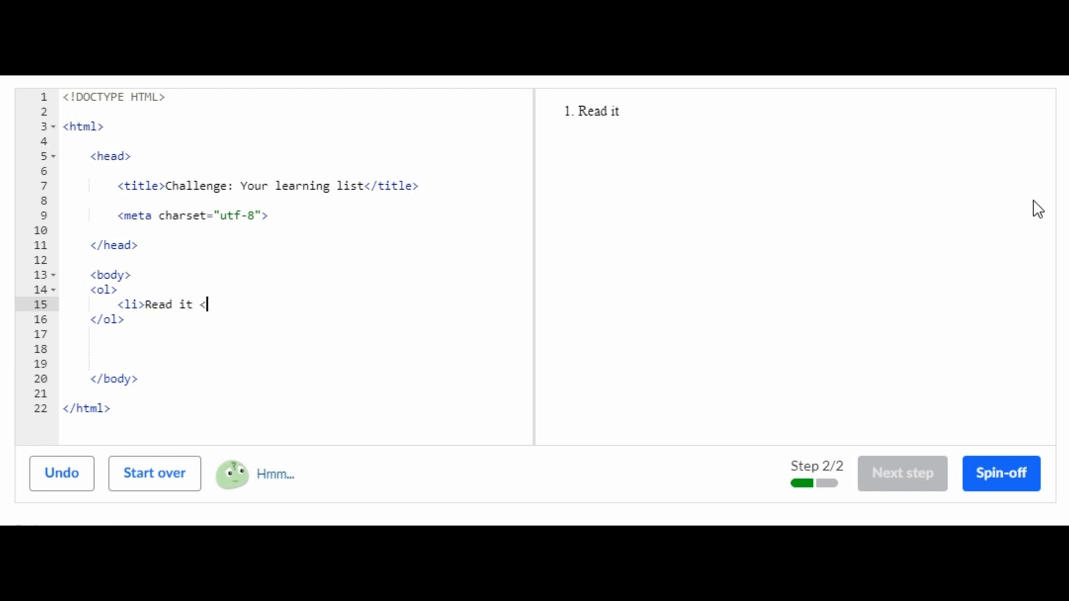
text(/li>)
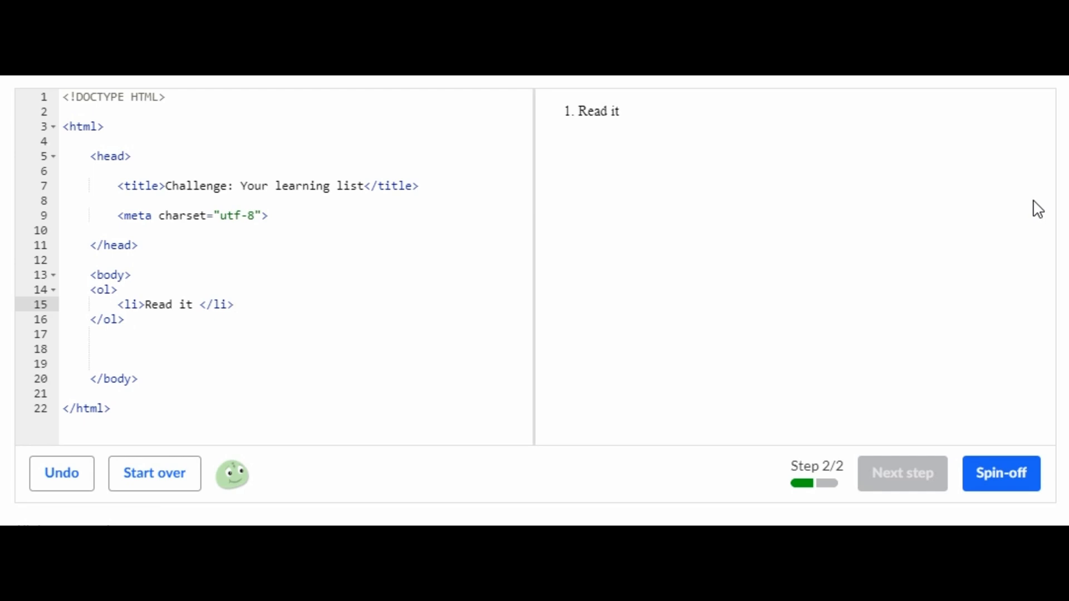
mouse_move(902, 207)
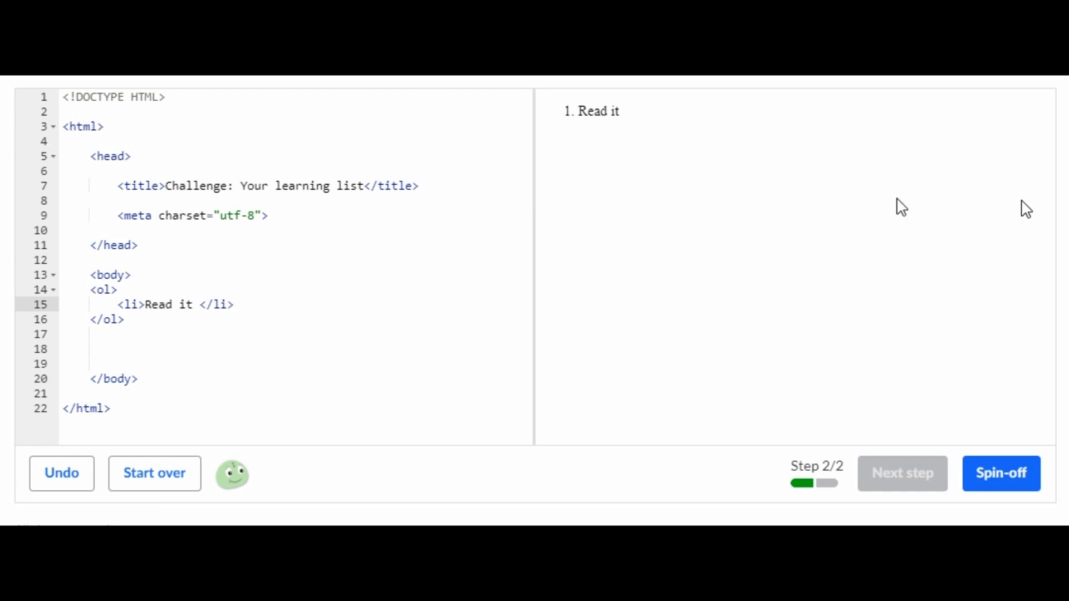
Duplicate the Read it item and change the copy to 'Understand it' as the second item.
triple_click(174, 304)
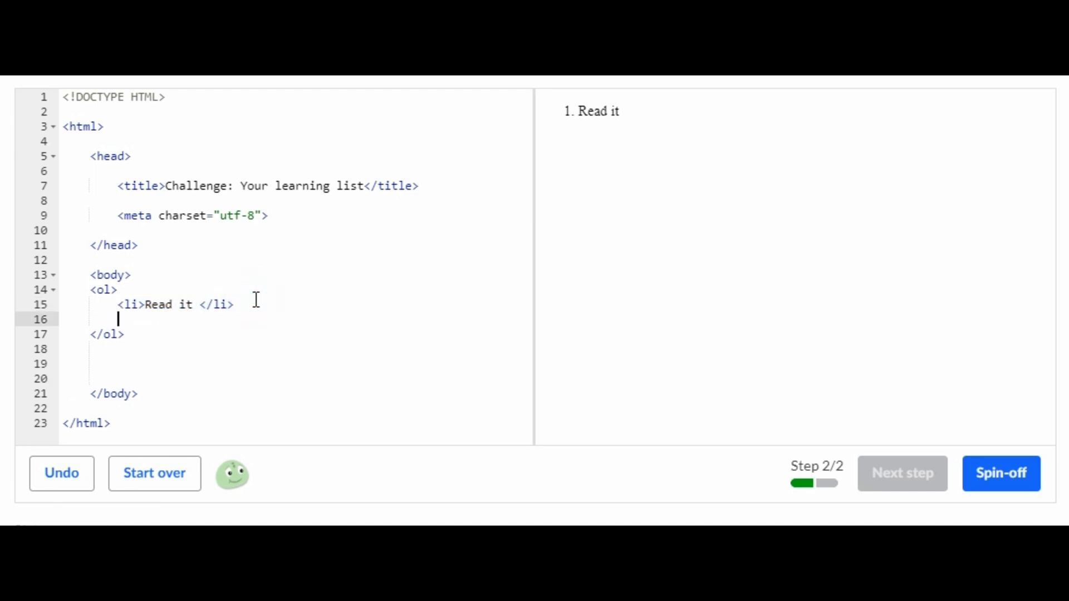
text(<li>Read it </li>)
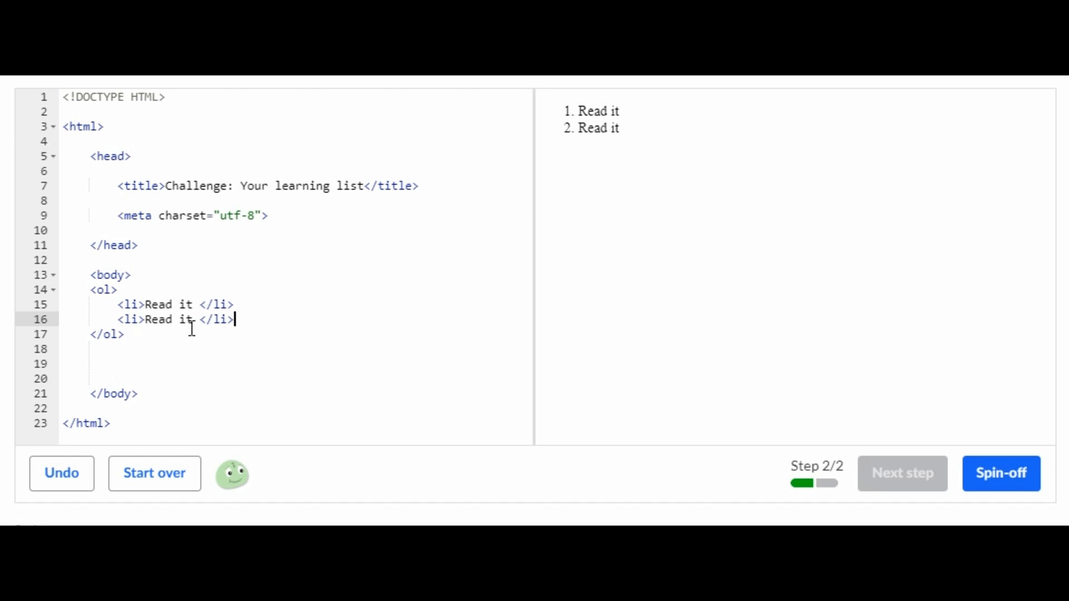
double_click(168, 320)
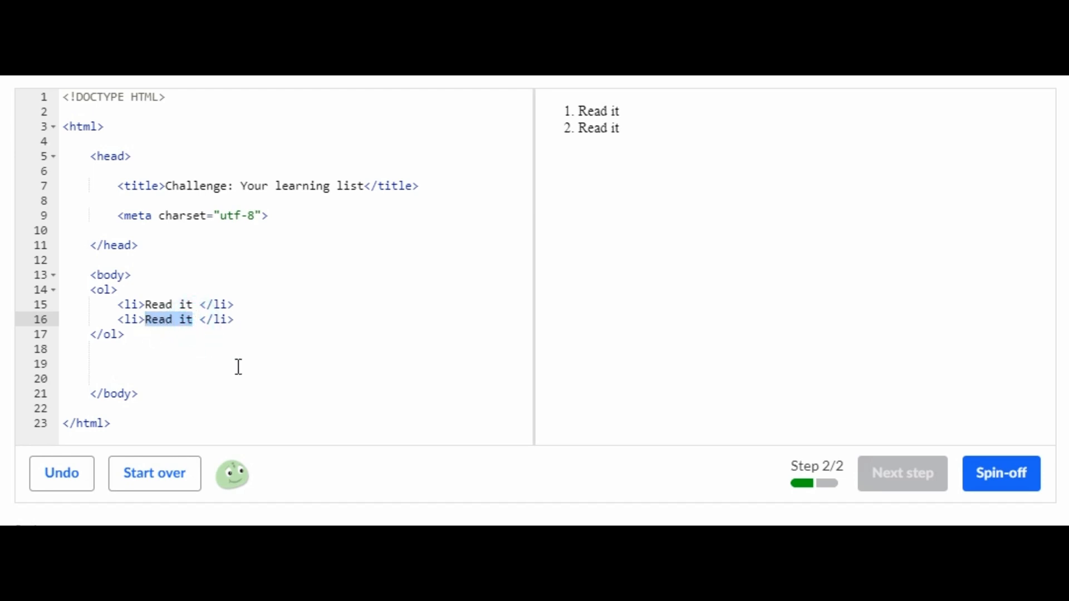
text(Under)
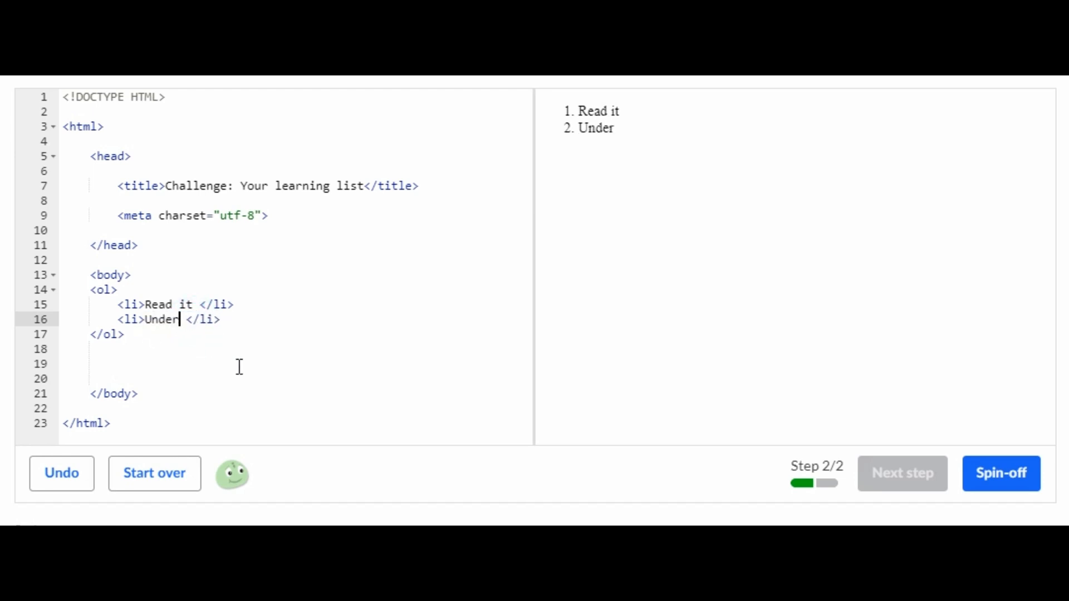
text(stand i)
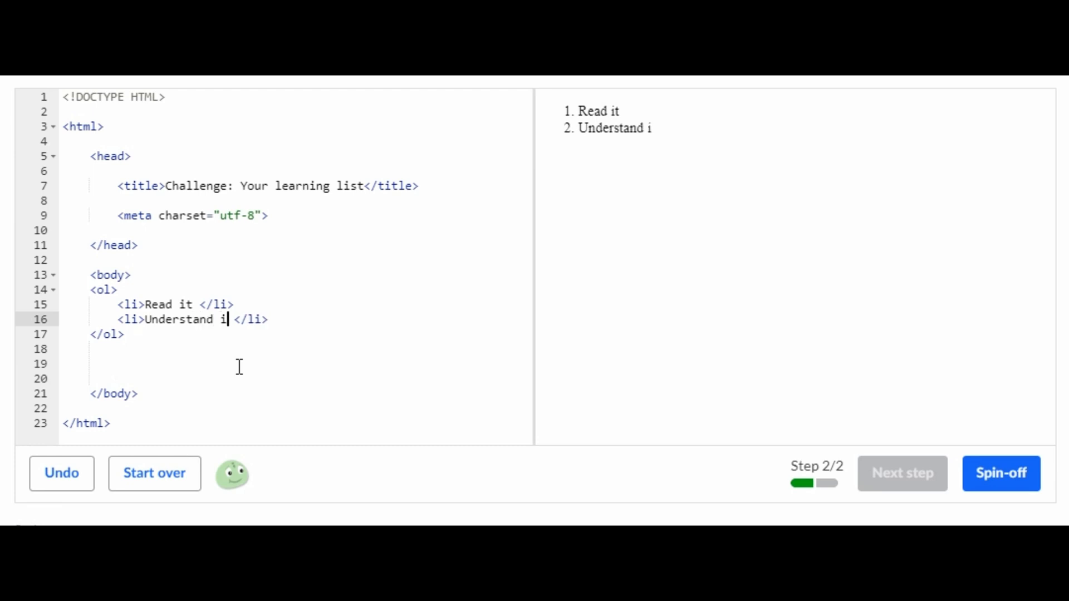
text(t)
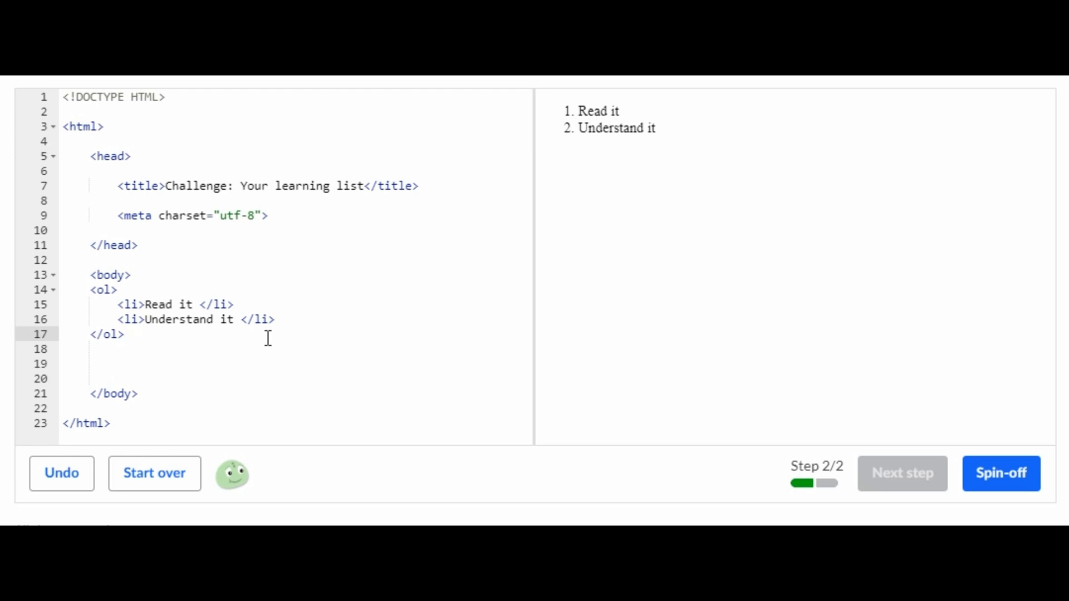
Duplicate the Understand it item and change the copy to 'Write about it' as the third item.
drag(276, 320, 92, 334)
text(<li>Understand it </li>)
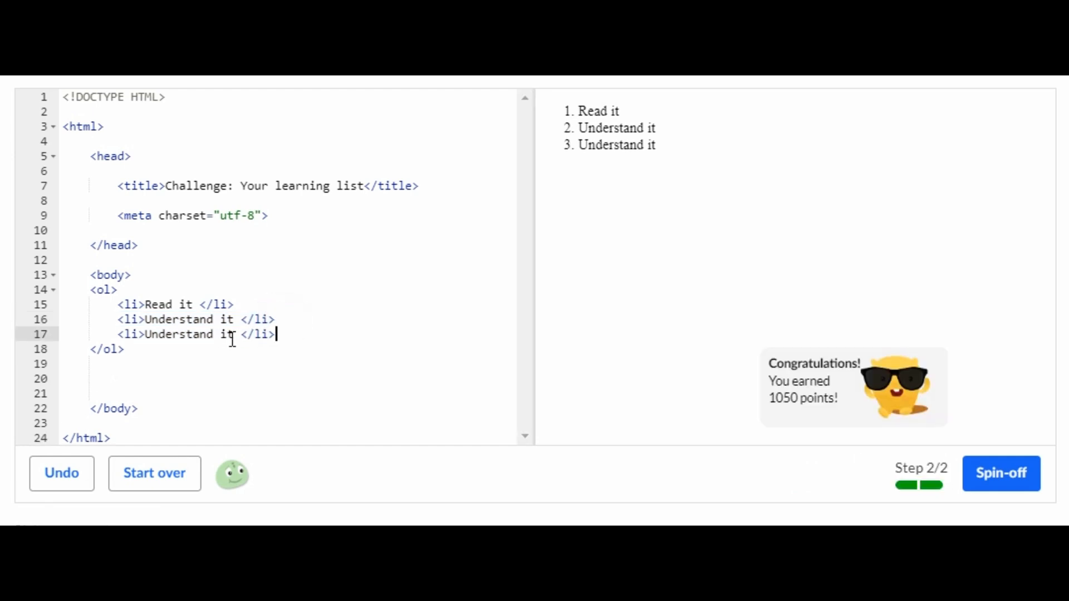
double_click(189, 334)
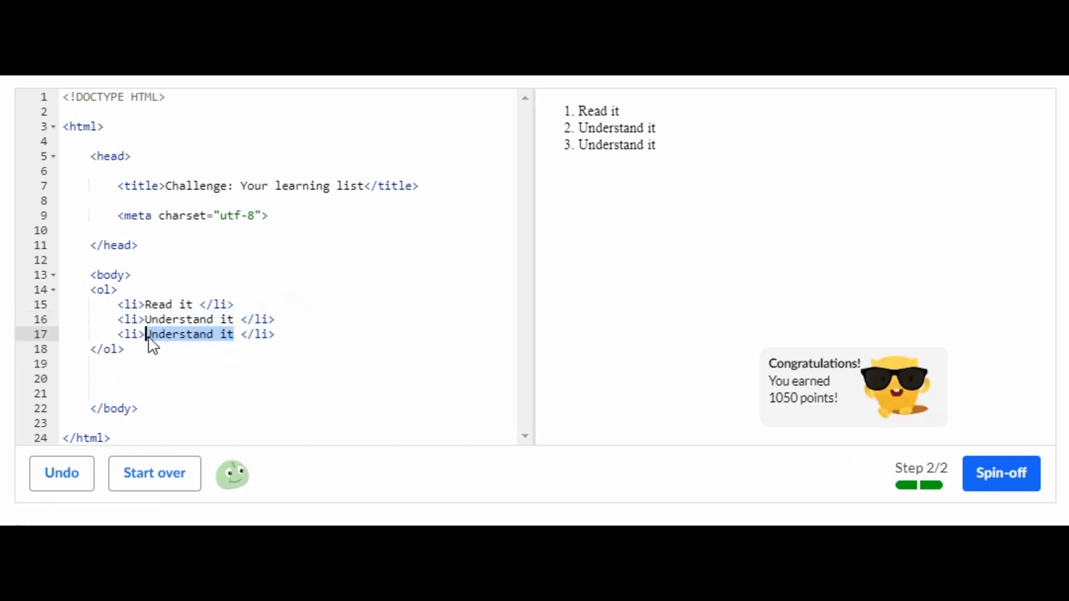
text(Write abou)
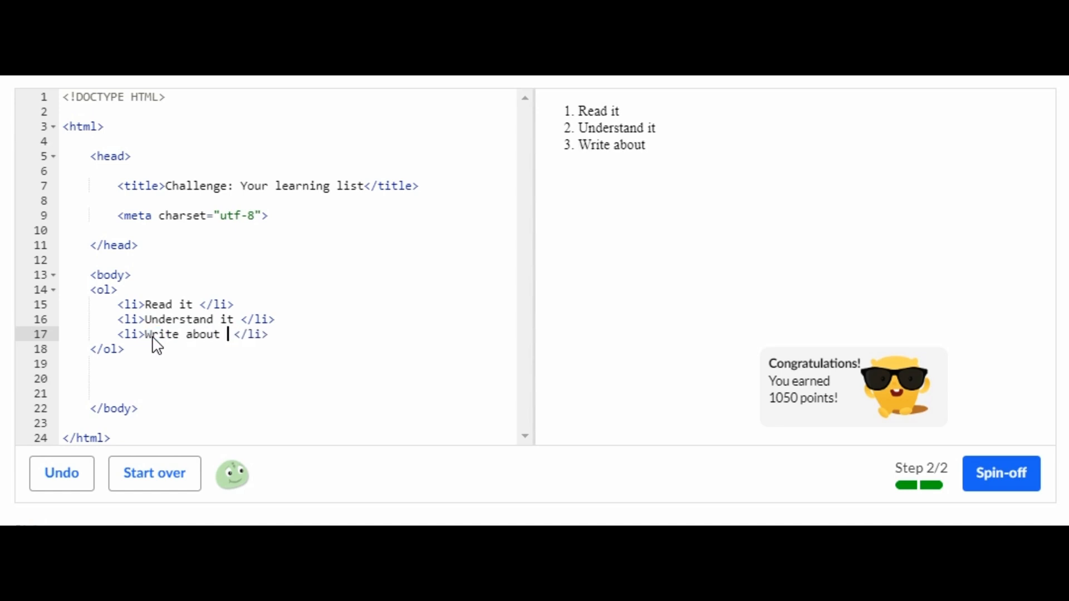
text(it)
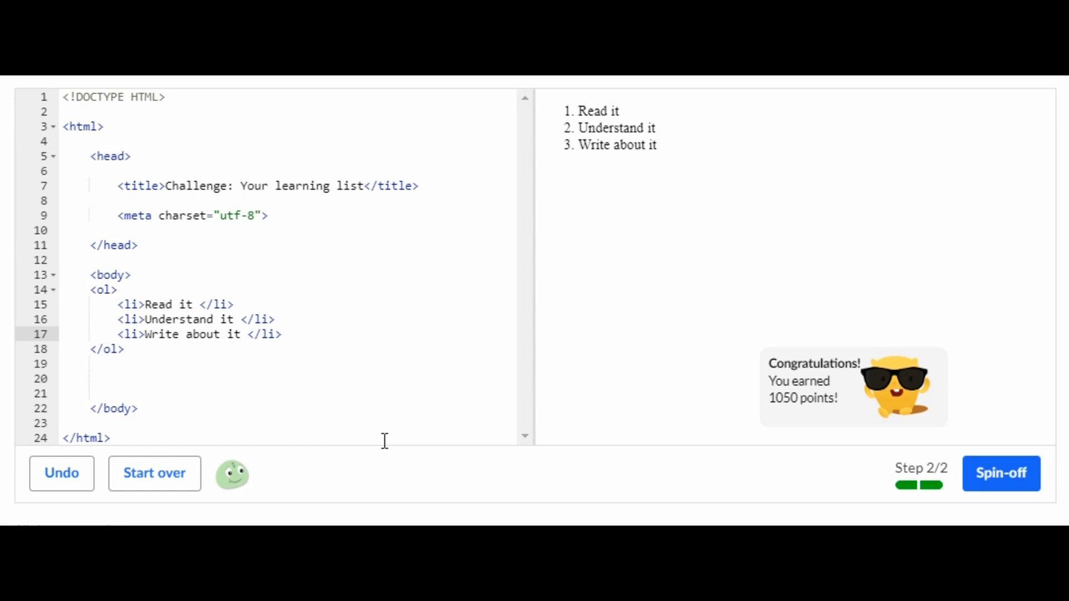
mouse_move(377, 414)
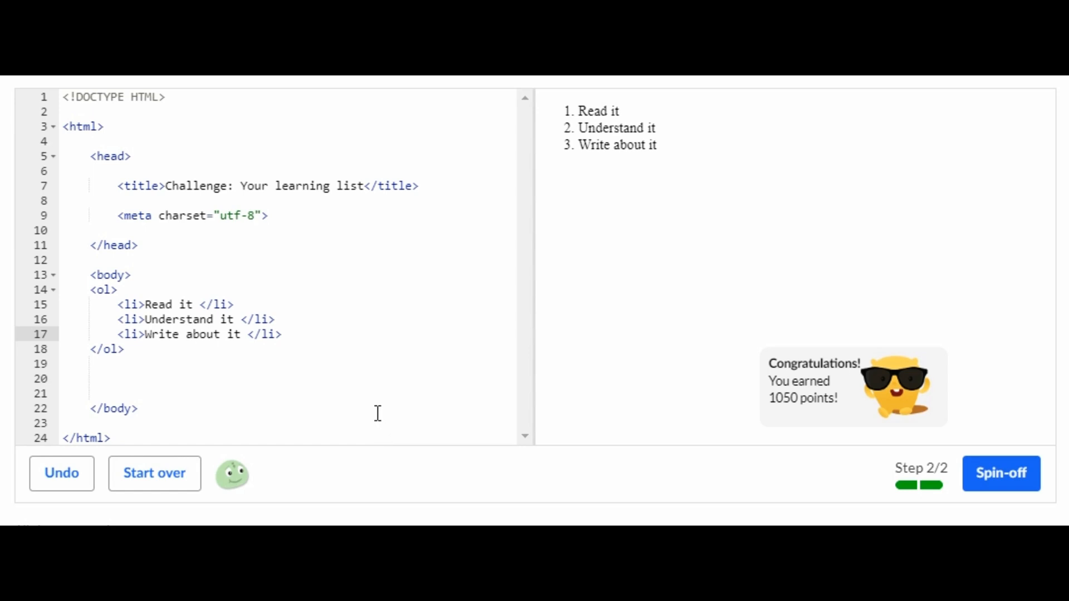